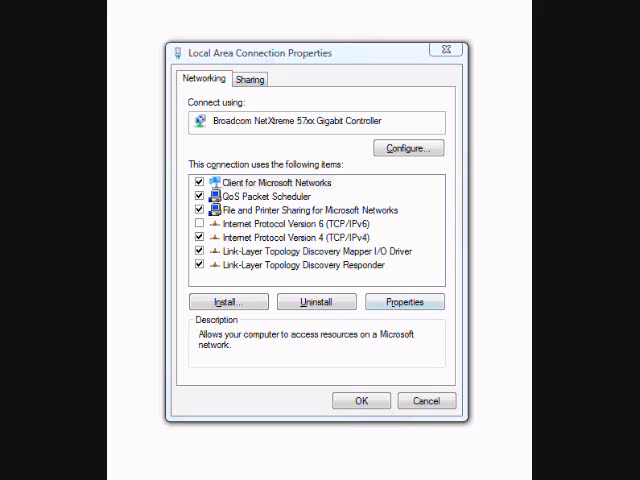
Open the adapter's IPv4 properties showing static address 192.168.2.66 with gateway 192.168.2.65
{"action": "left_click", "coordinate": [404, 300]}
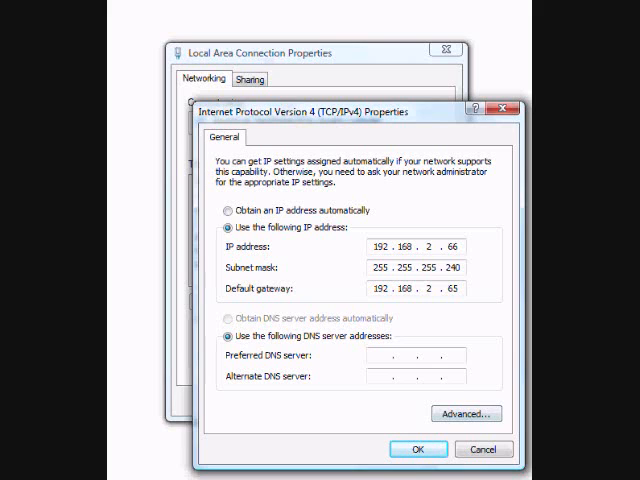
In Advanced TCP/IP Settings, verify 172.16.0.2 / 255.255.0.0 as second address beside 192.168.2.66 and confirm
{"action": "left_click", "coordinate": [464, 412]}
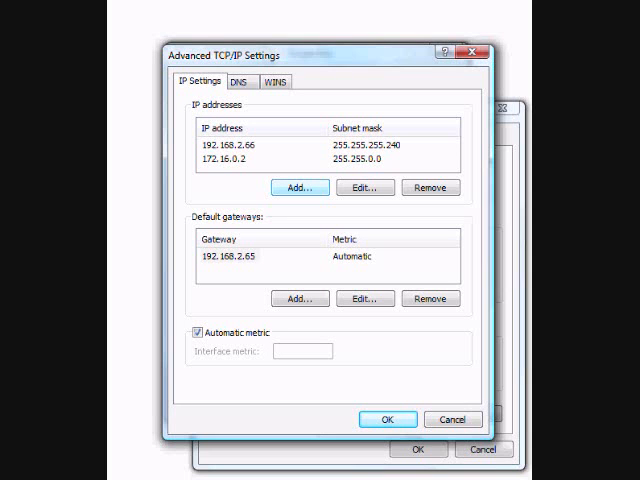
{"action": "left_click", "coordinate": [226, 158]}
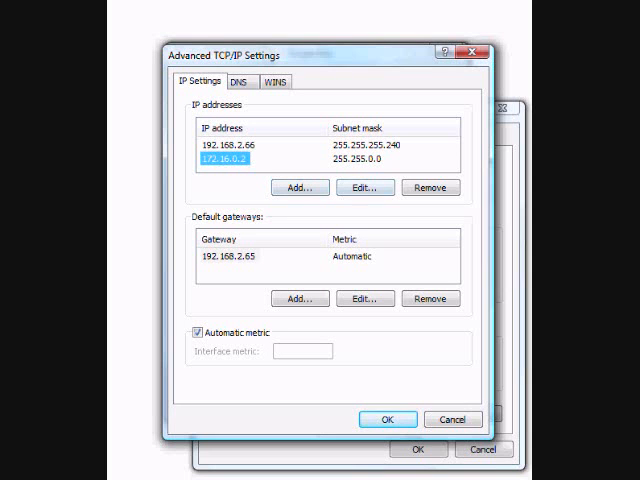
{"action": "left_click", "coordinate": [364, 188]}
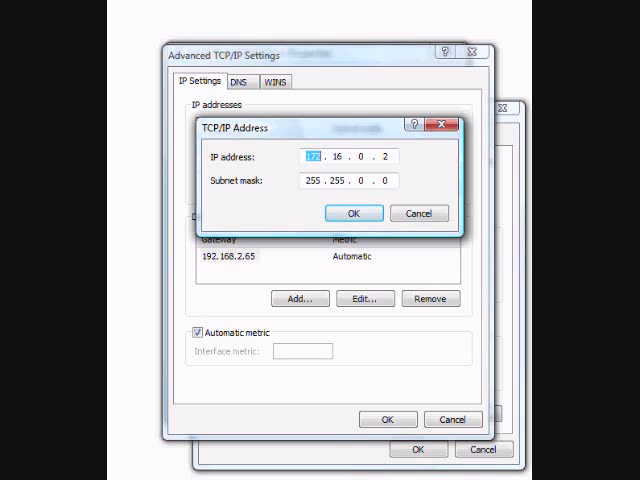
{"action": "left_click", "coordinate": [352, 212]}
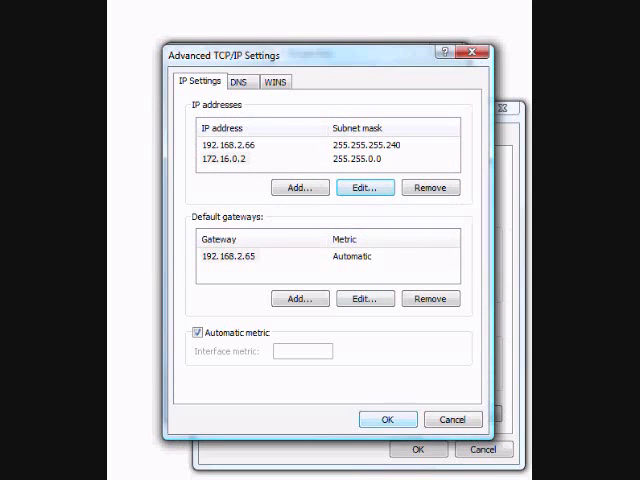
{"action": "left_click", "coordinate": [388, 420]}
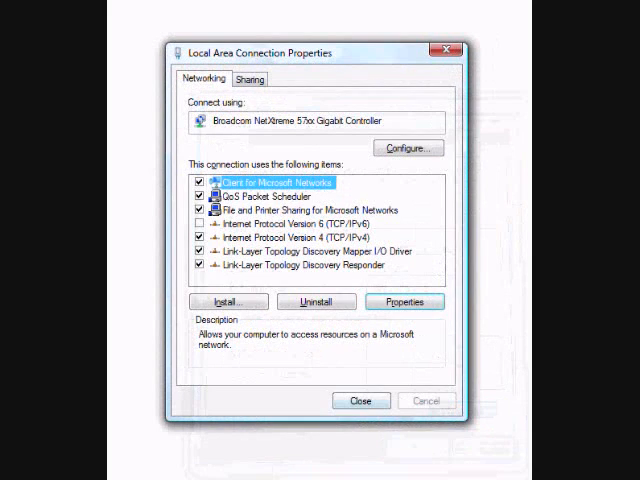